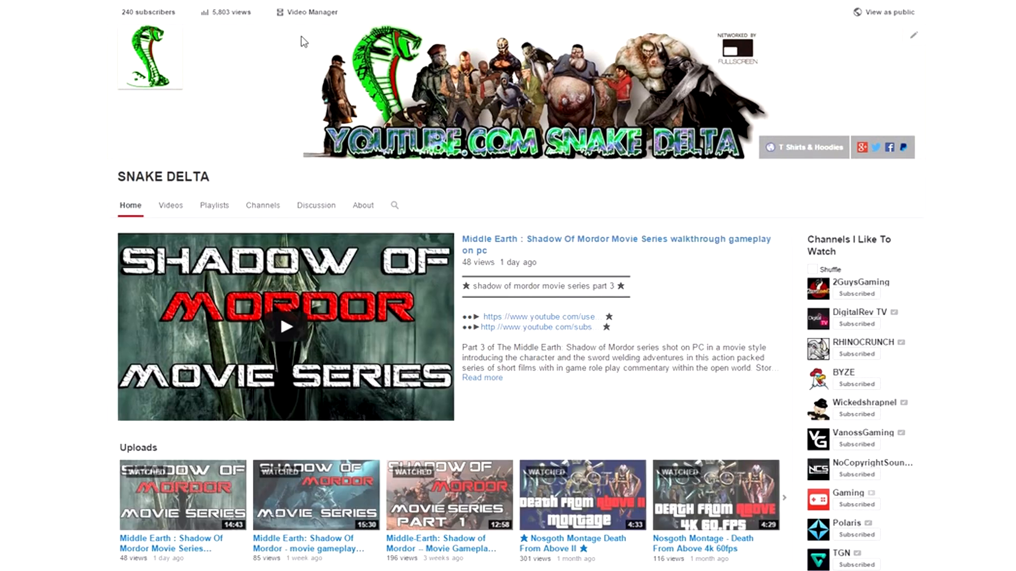
mouse_move(305, 16)
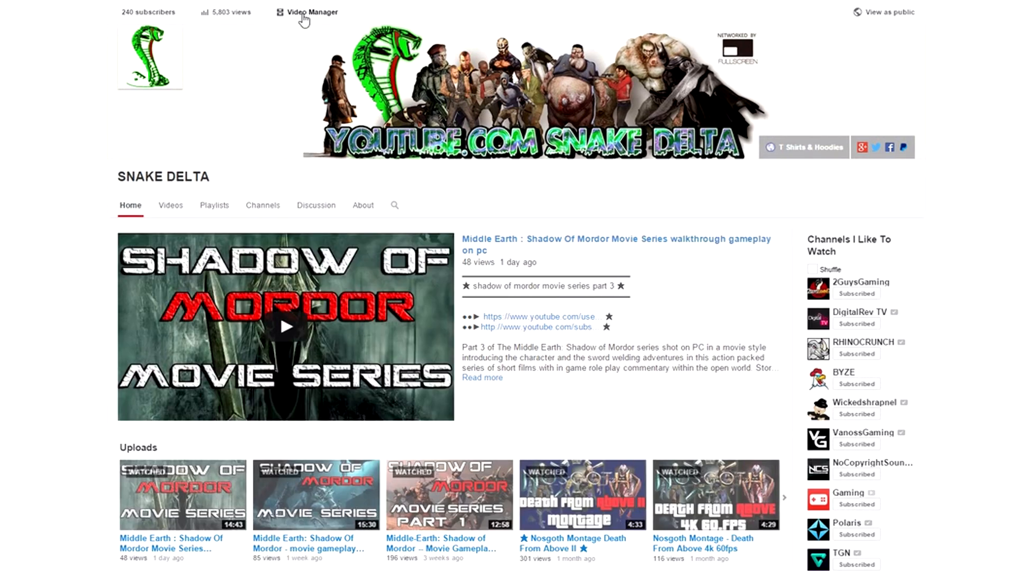
Open Video Manager from the top of the channel page.
click(311, 12)
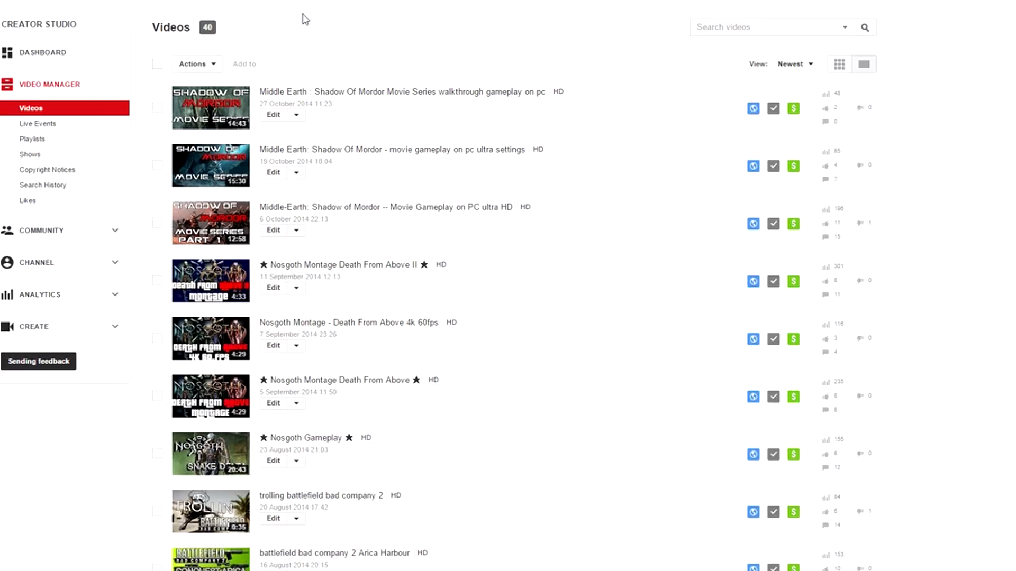
Open Enhancements for the 'Nosgoth Montage - Death From Above 4k 60fps' video.
scroll(down, 3)
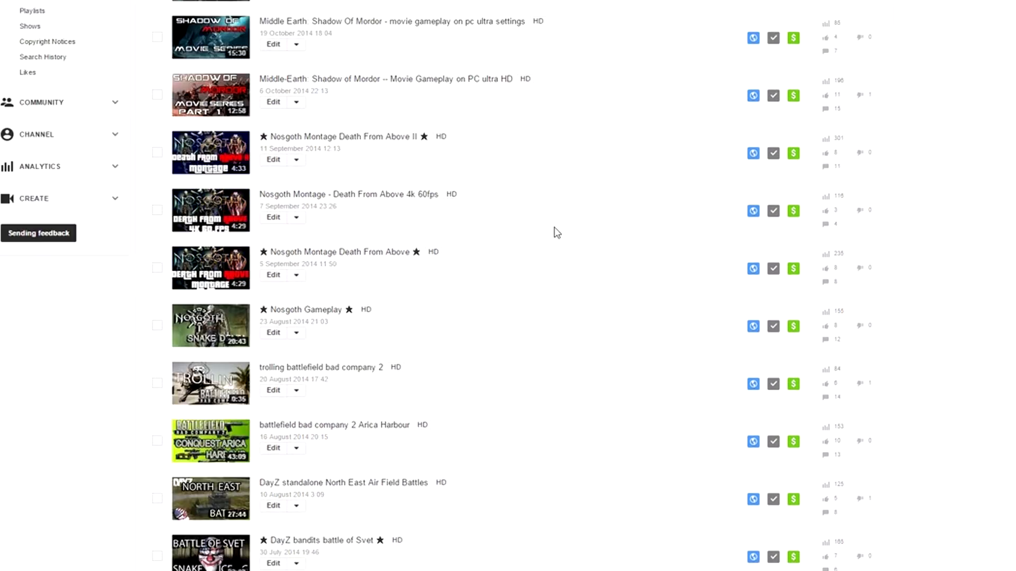
mouse_move(337, 252)
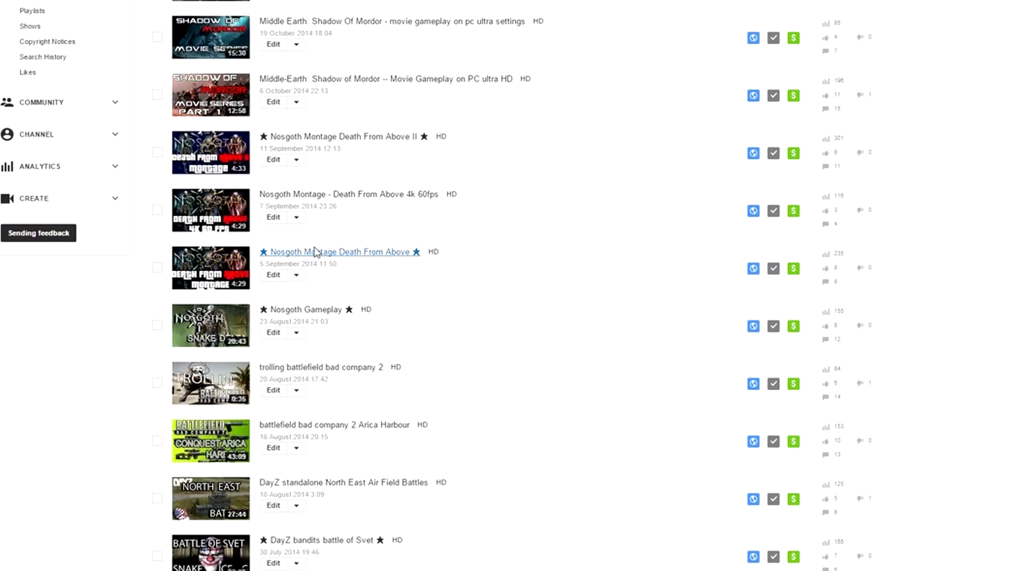
mouse_move(296, 217)
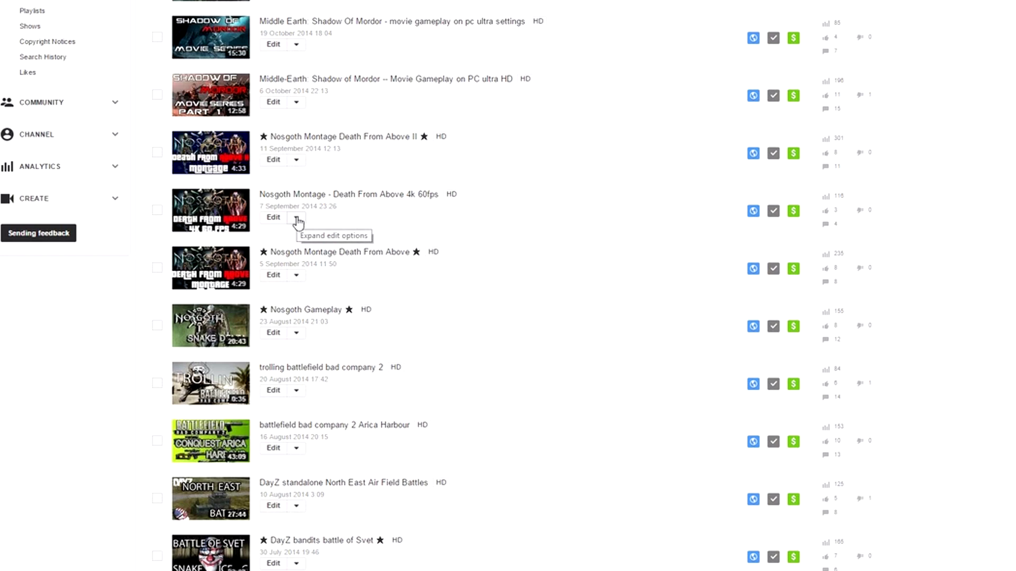
click(296, 217)
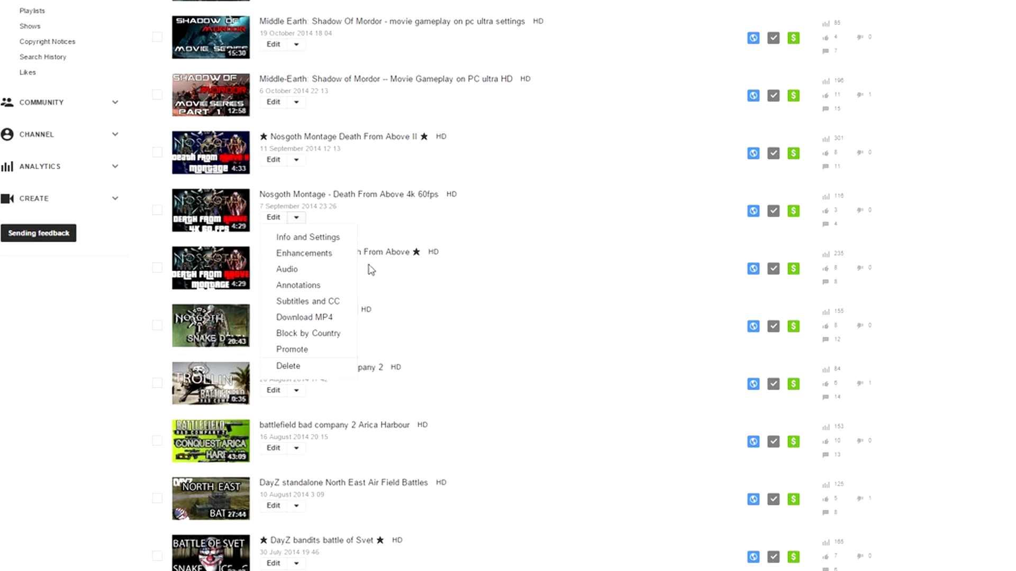
click(304, 253)
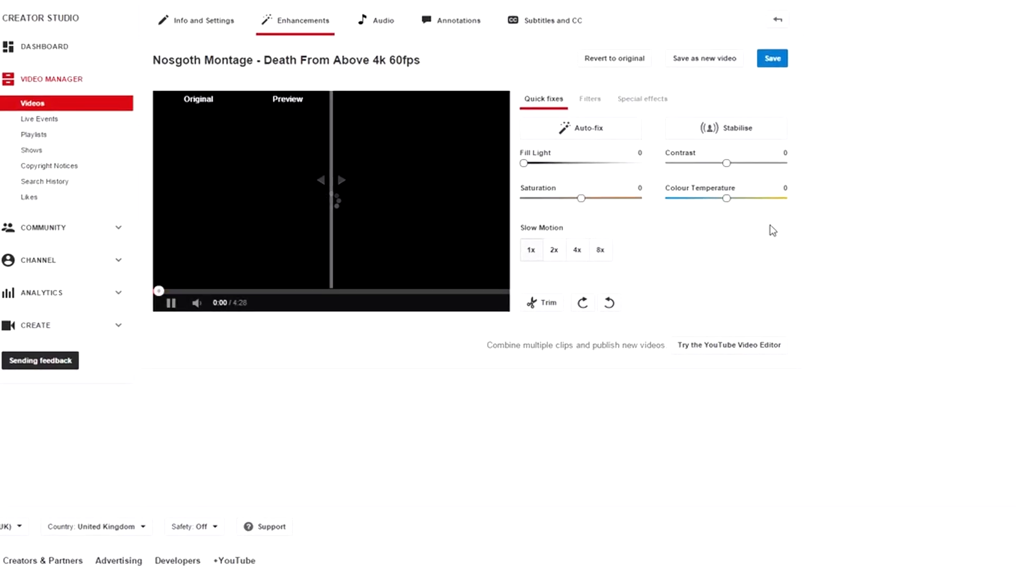
Preview and pause the clip, then save it with no quick fixes applied.
click(171, 302)
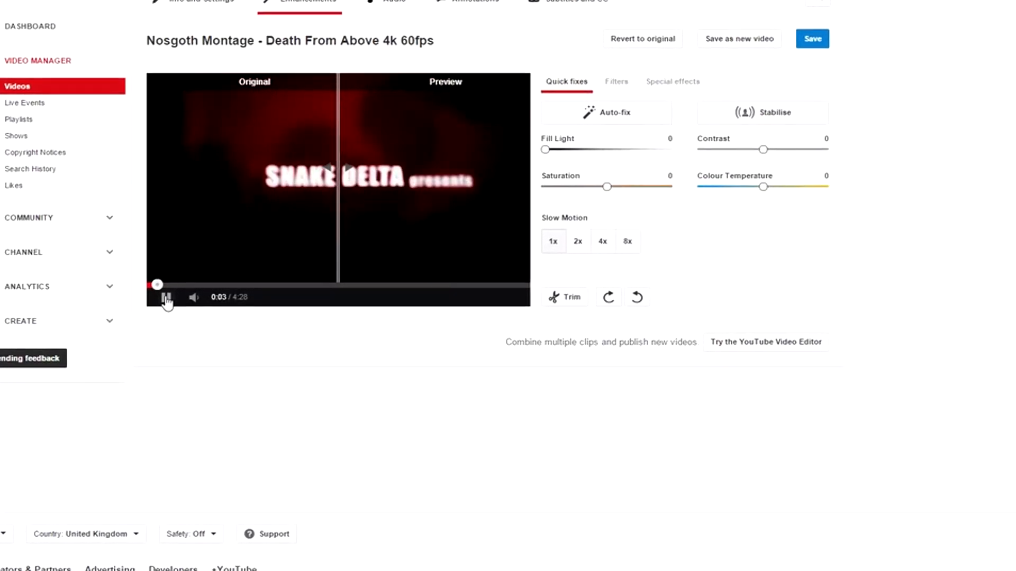
click(167, 299)
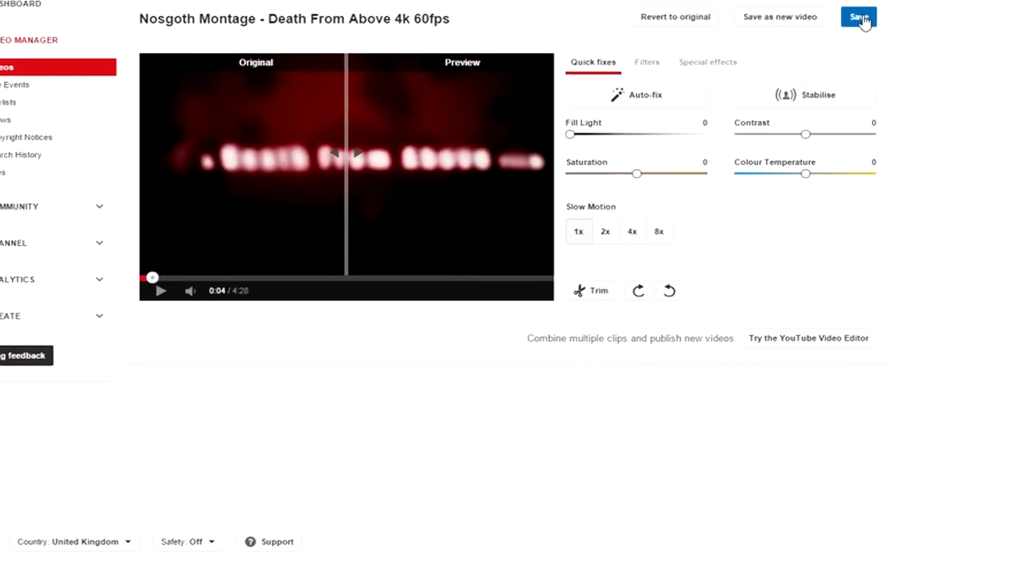
click(858, 17)
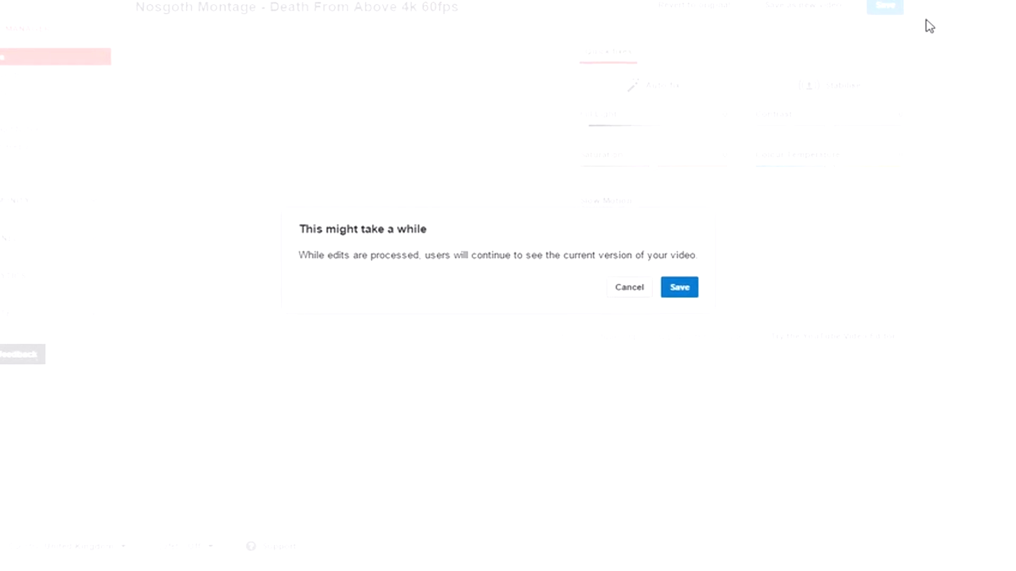
click(679, 287)
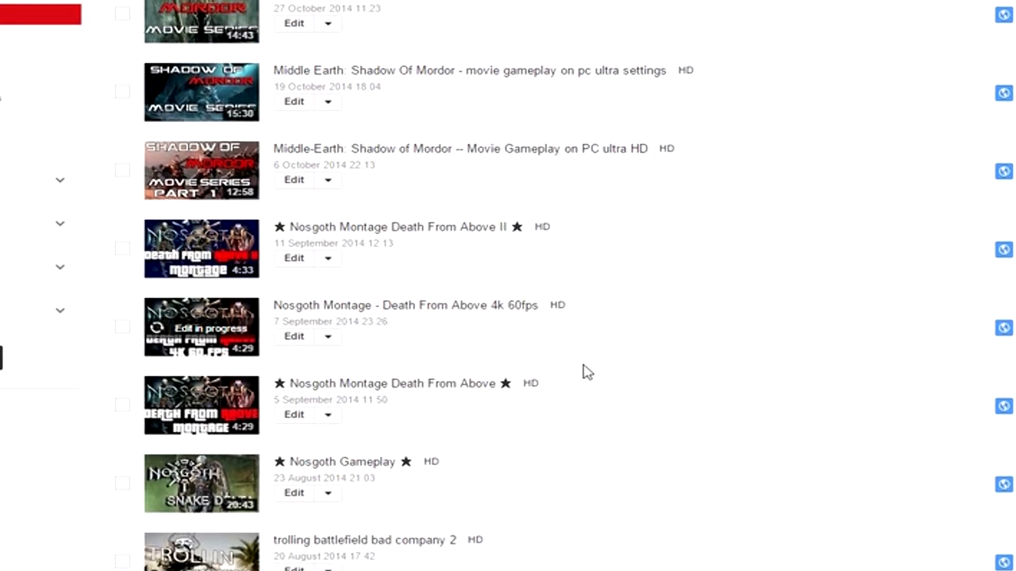
Scroll the video list to find the 4k 60fps montage marked 'Edit in progress'.
scroll(down, 3)
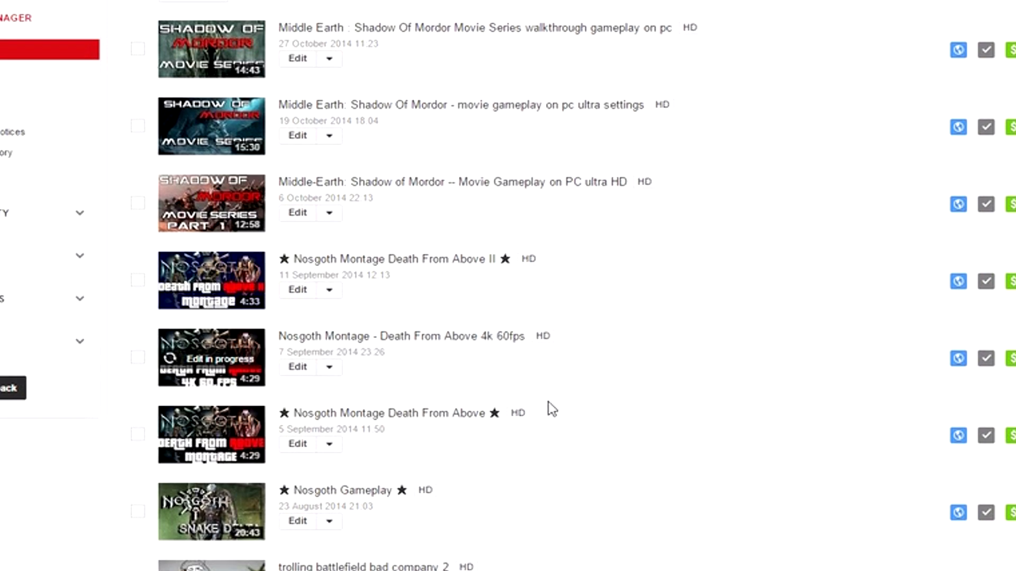
scroll(up, 3)
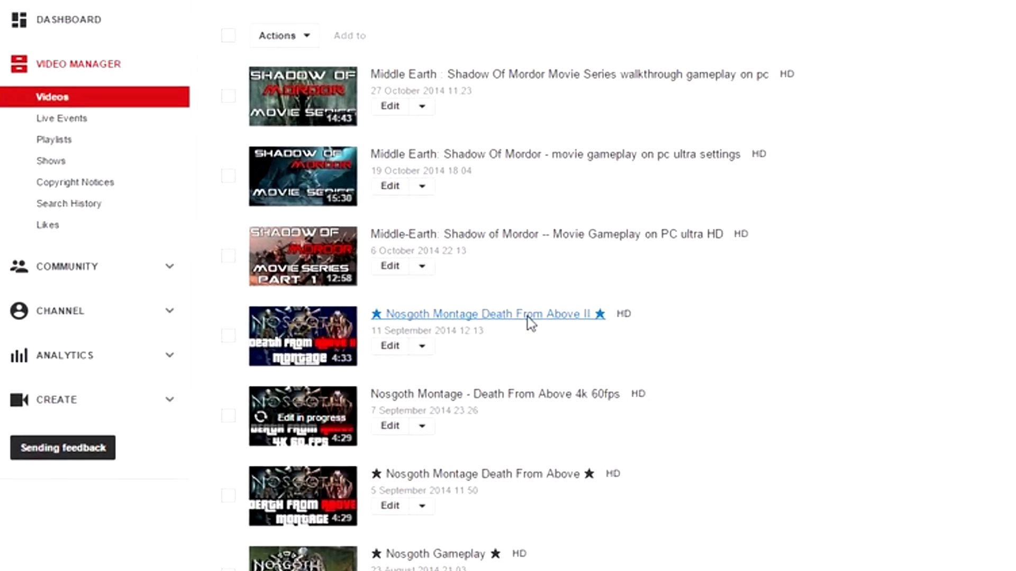
Play 'Nosgoth Montage Death From Above II' at 1080p60 quality.
click(487, 314)
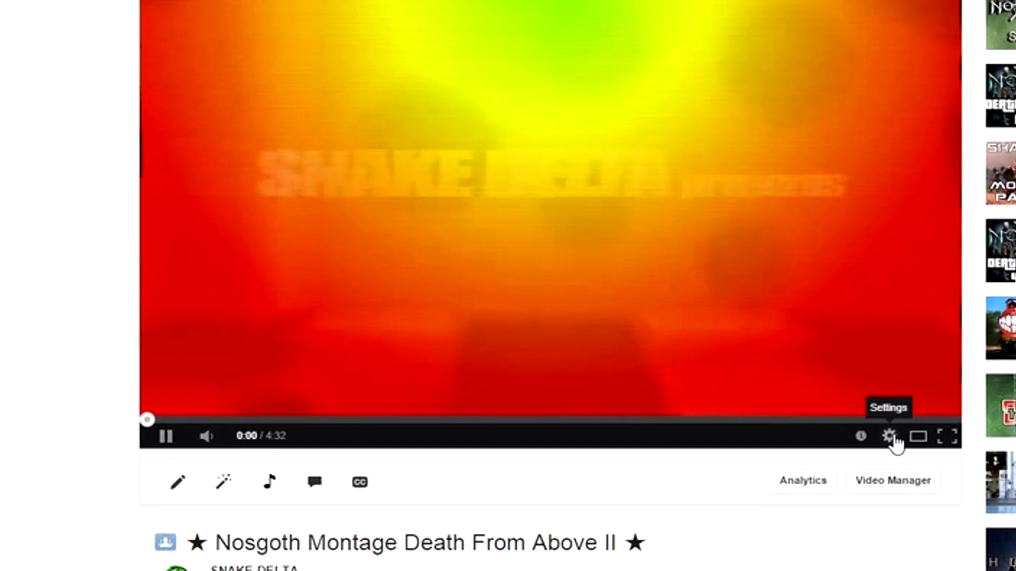
click(888, 436)
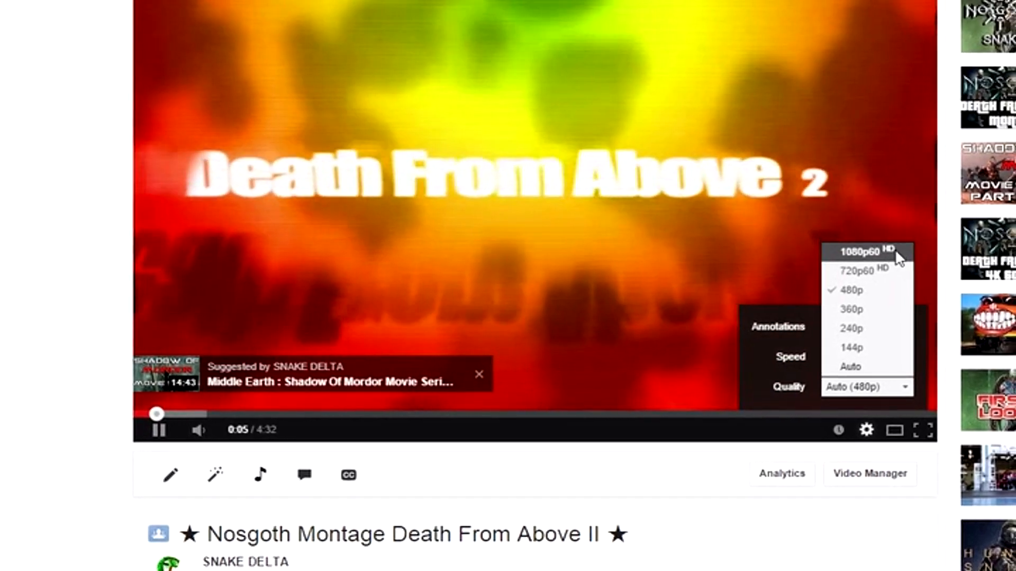
click(863, 252)
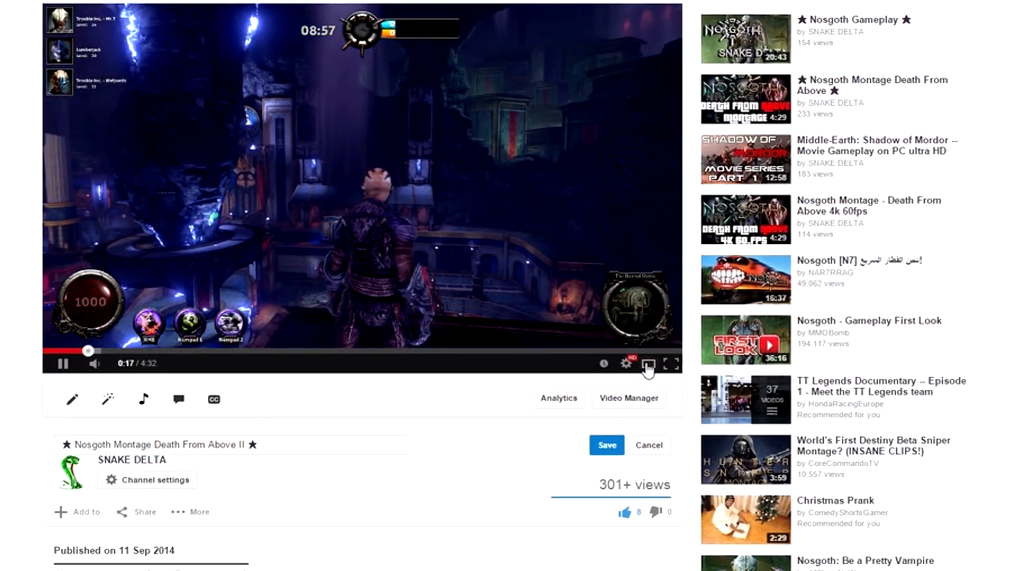
Switch the Death From Above II player to theater mode.
click(649, 363)
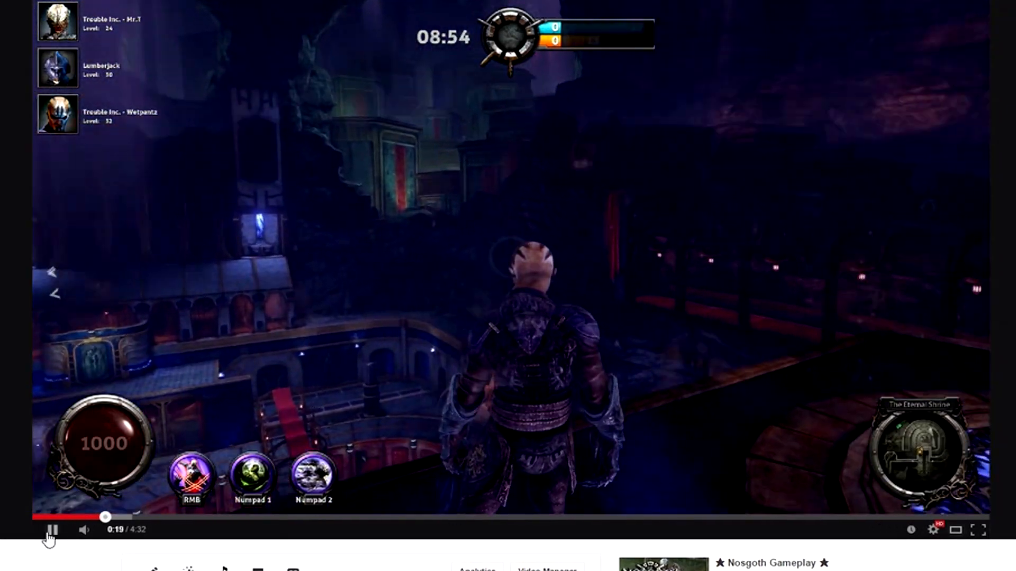